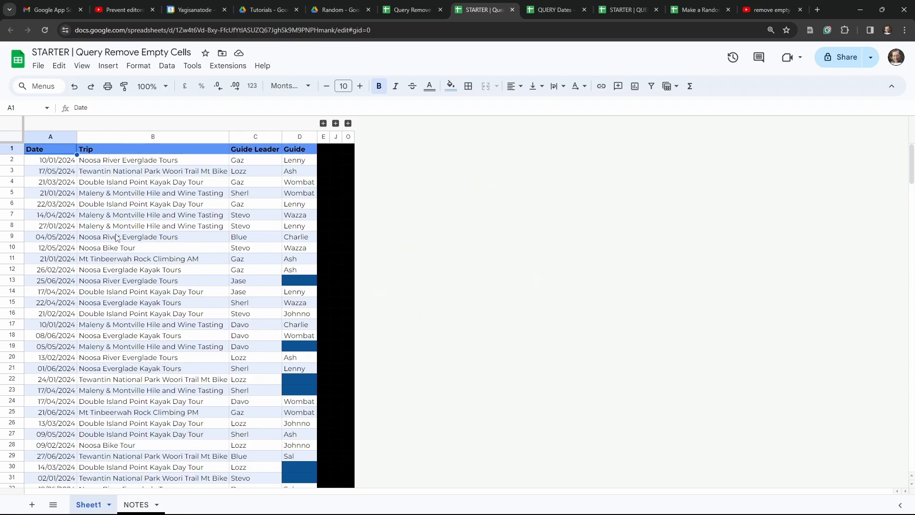
# Expand the grouped columns F–I to show 'The Problem with sorting and empty spaces' section.
pyautogui.click(153, 226)
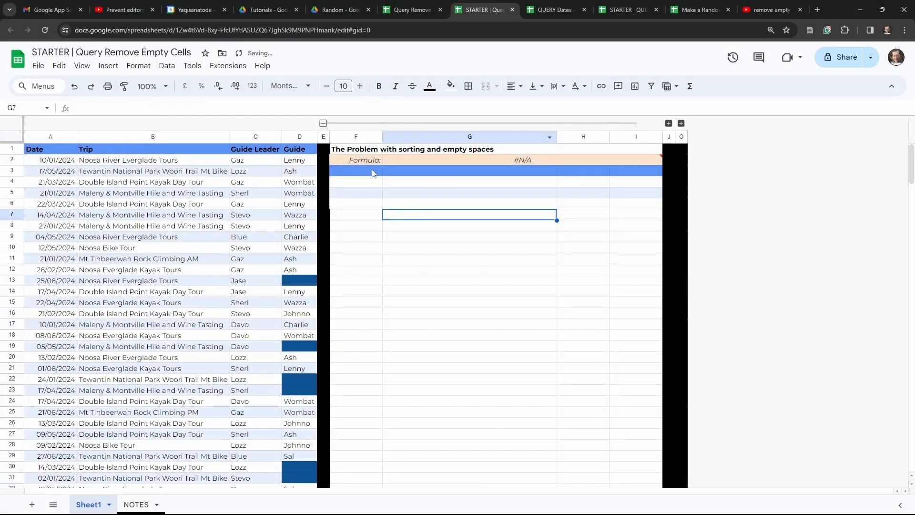
pyautogui.click(355, 161)
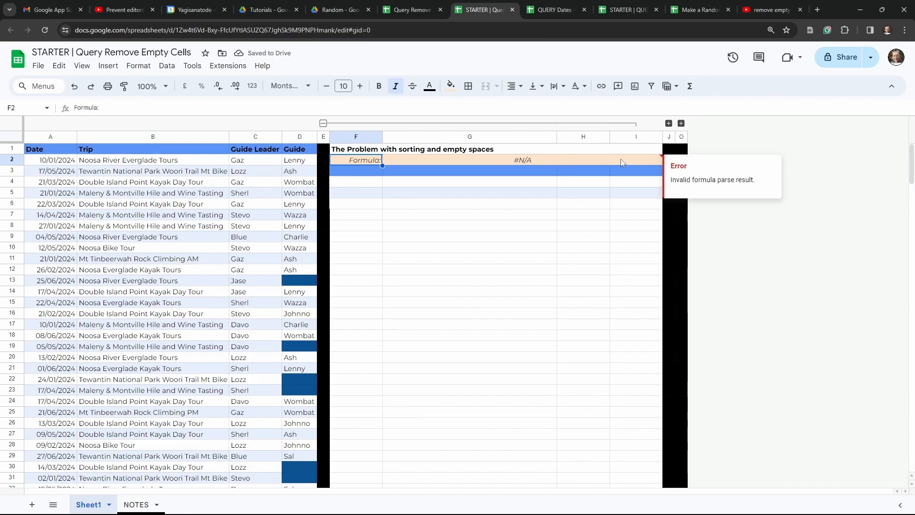
pyautogui.moveTo(474, 164)
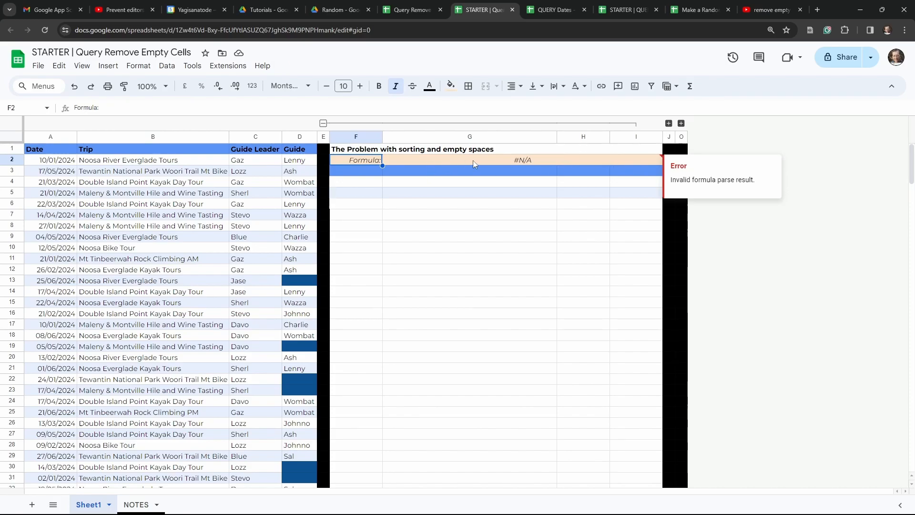
pyautogui.click(355, 171)
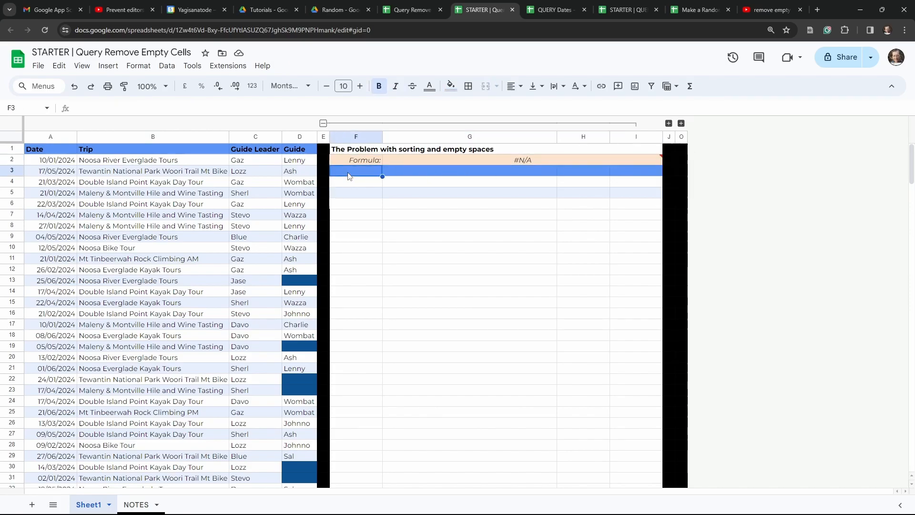
pyautogui.moveTo(414, 247)
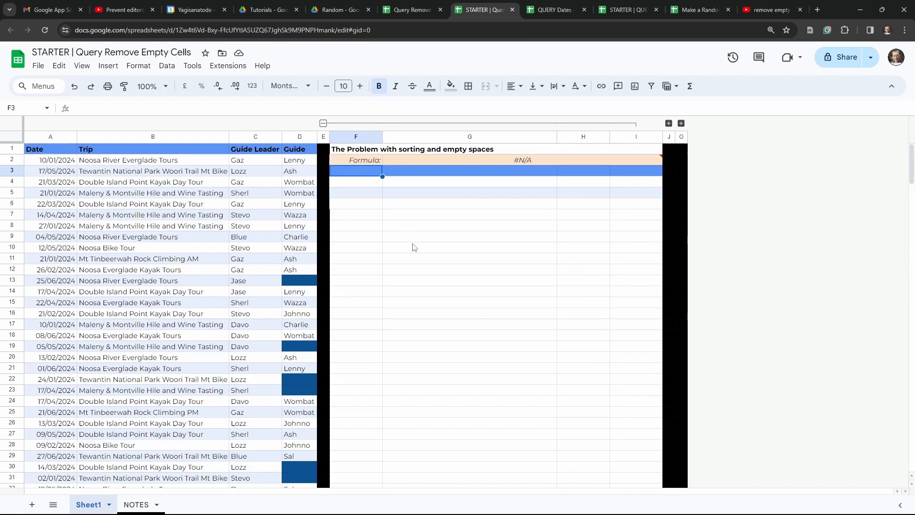
pyautogui.moveTo(516, 234)
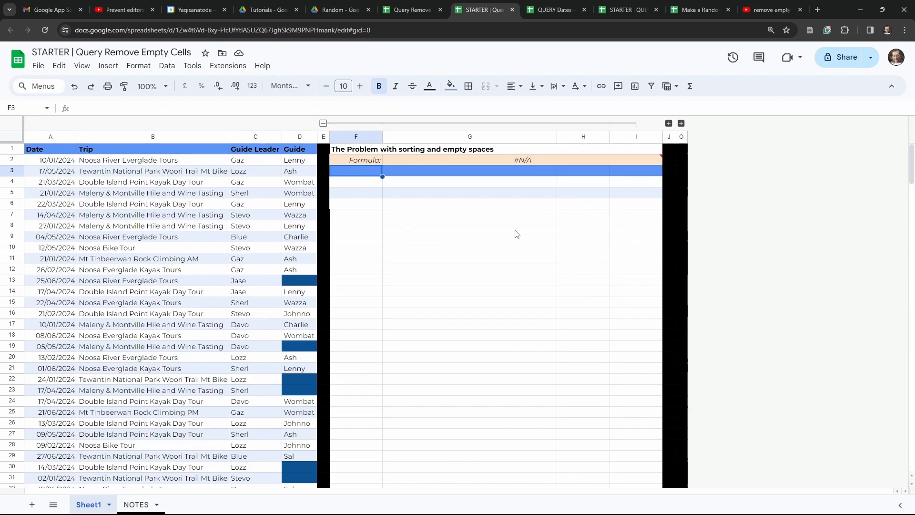
pyautogui.click(469, 237)
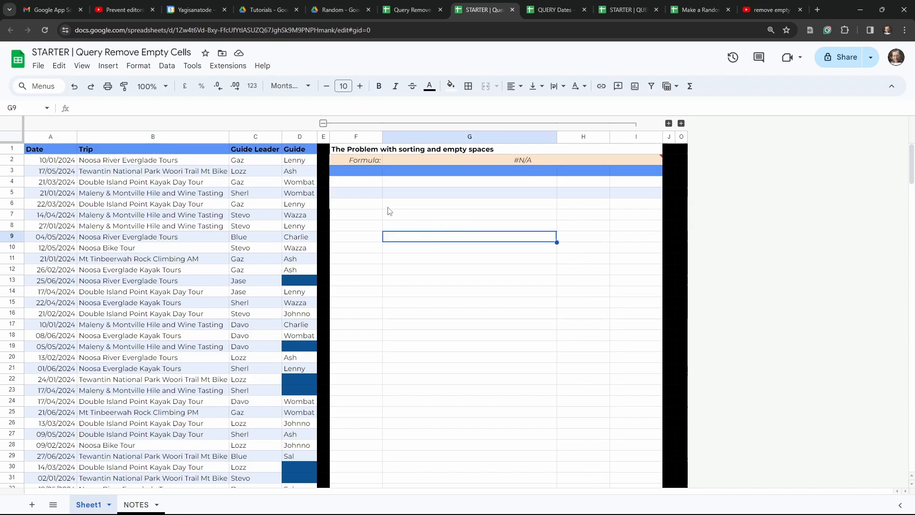
pyautogui.click(355, 171)
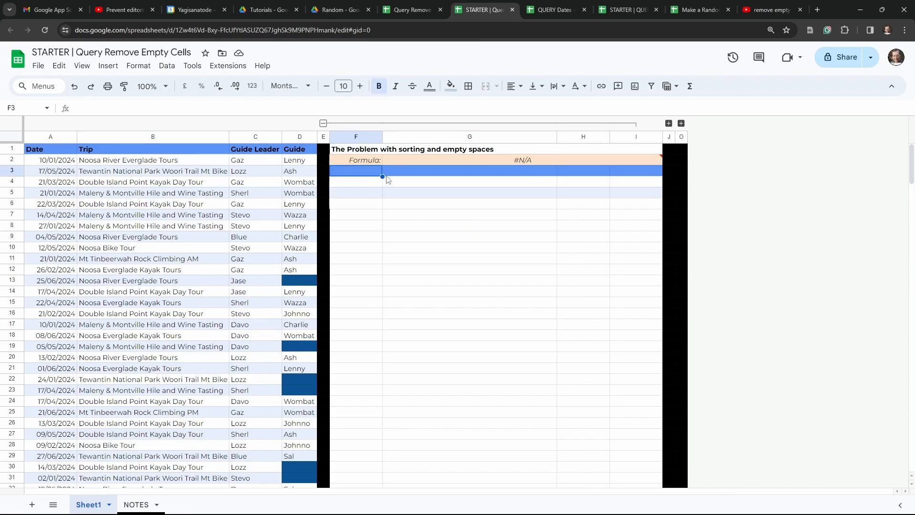
pyautogui.moveTo(322, 236)
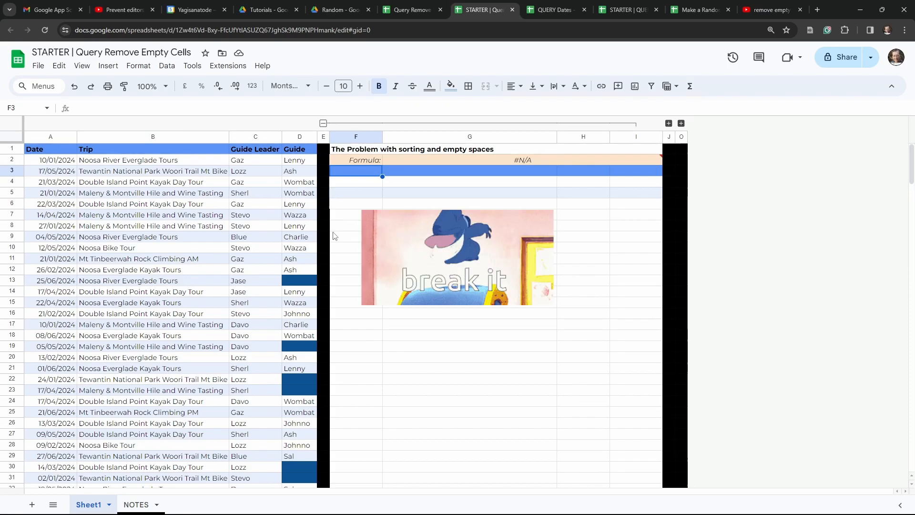
# Start typing =QUERY(A1:D200, in F3 as the base of the sorting formula.
pyautogui.write('=')
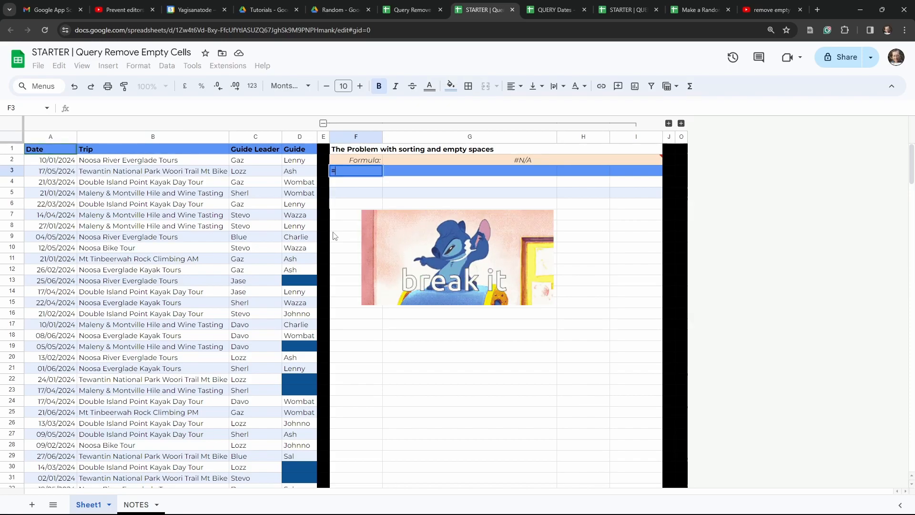
pyautogui.write('=QUERY(')
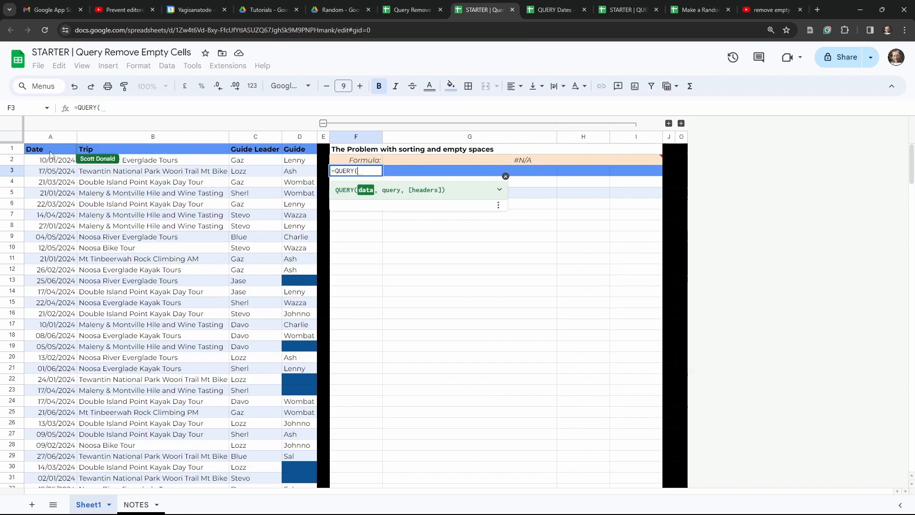
pyautogui.write('g')
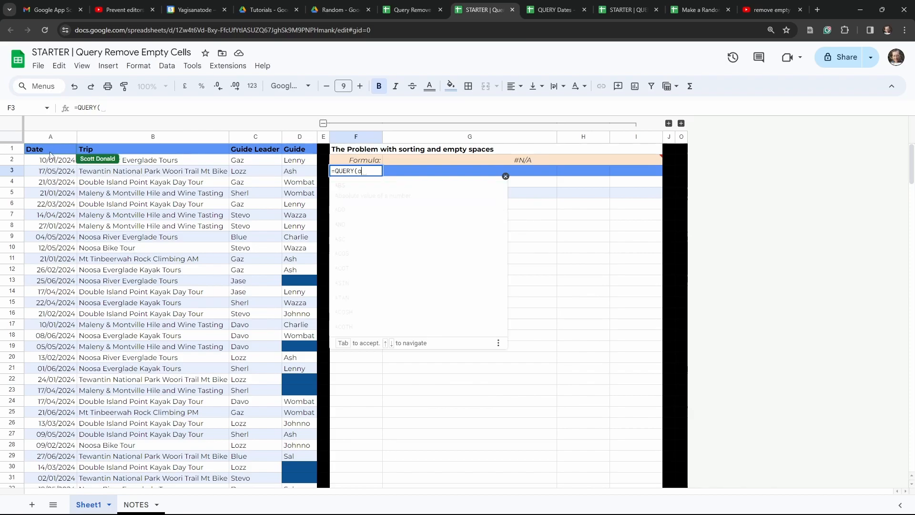
pyautogui.write('A1:D2')
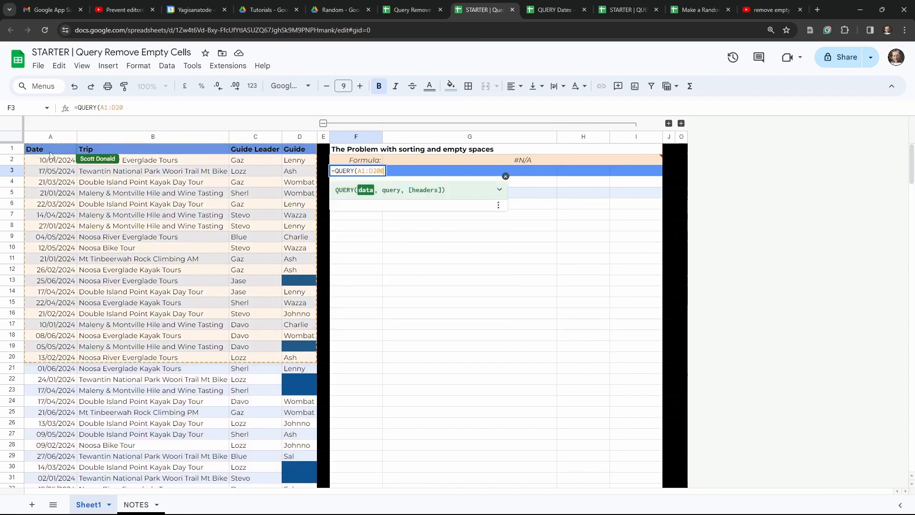
pyautogui.write('0')
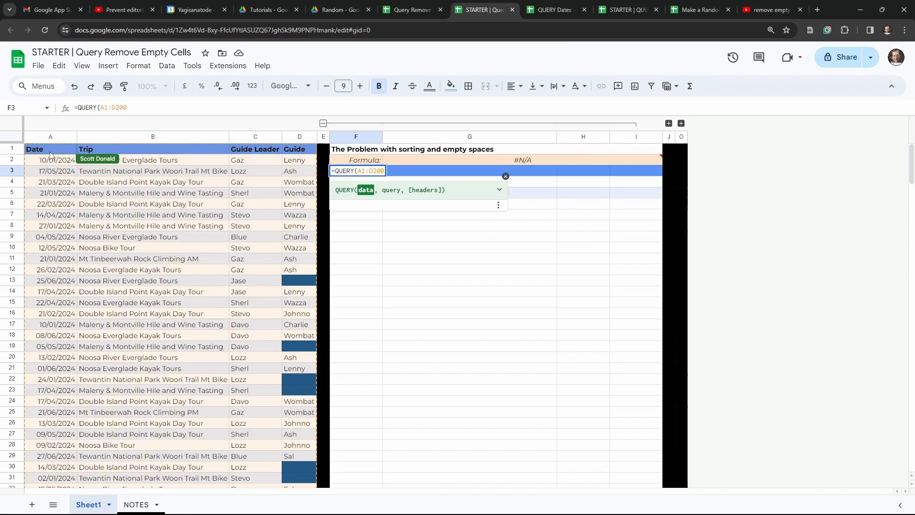
pyautogui.write(',')
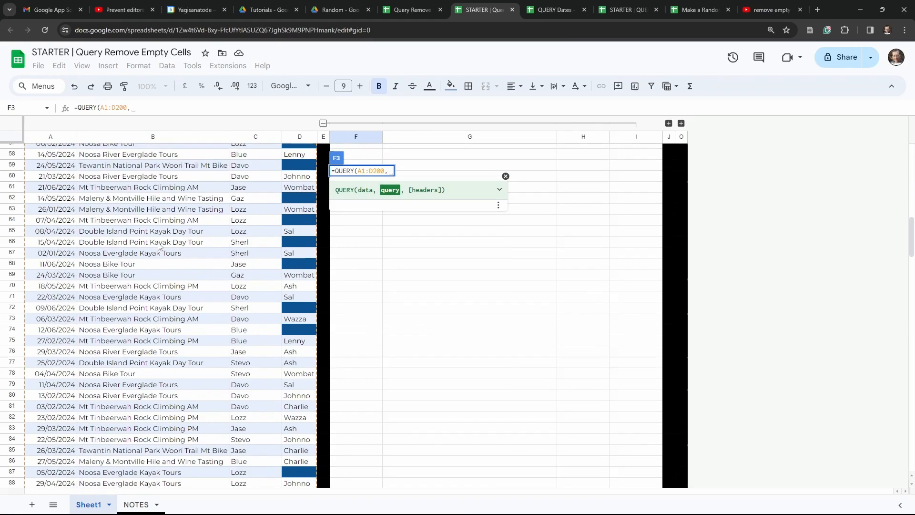
pyautogui.scroll(-3)
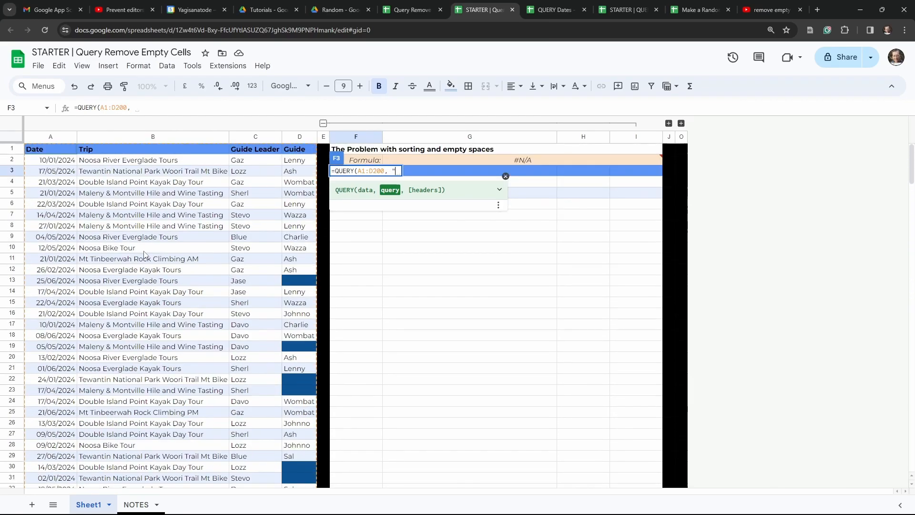
# Finish the F3 formula as =QUERY(A1:D200, "SELECT * ORDER BY A ASC").
pyautogui.write('"')
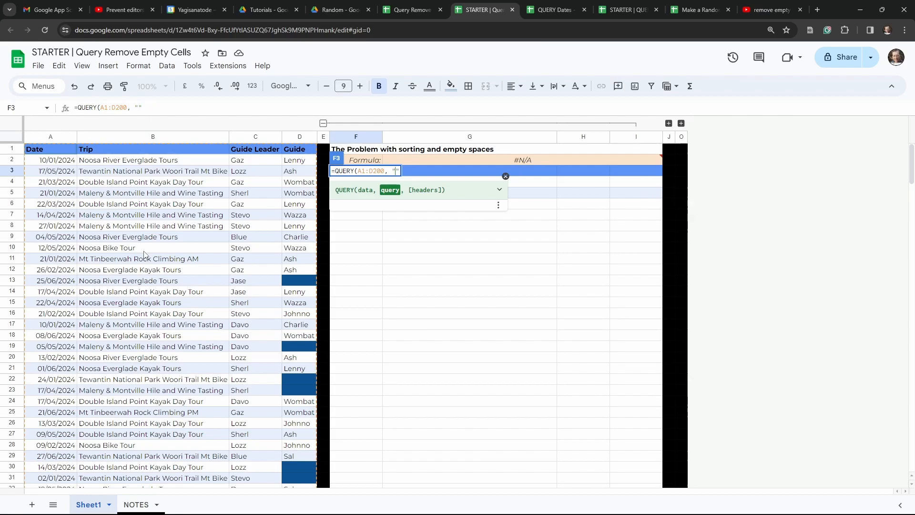
pyautogui.write('SELECT')
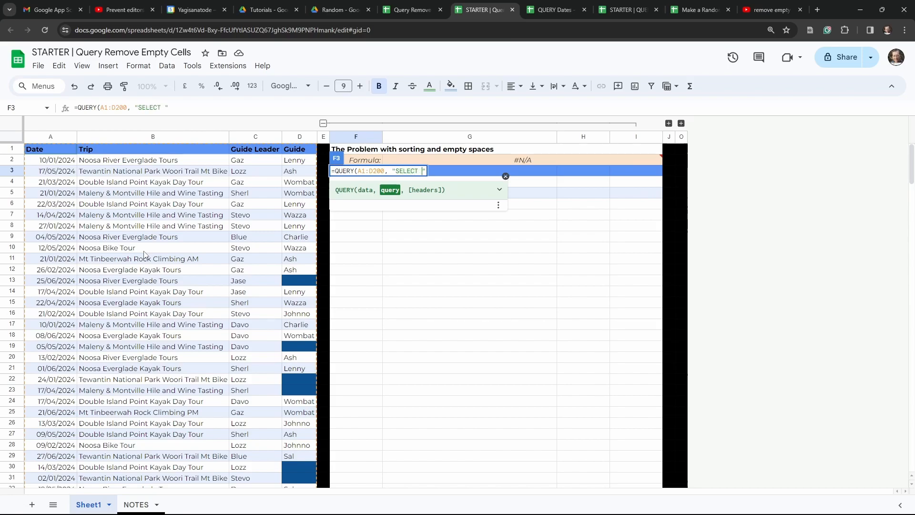
pyautogui.write('*')
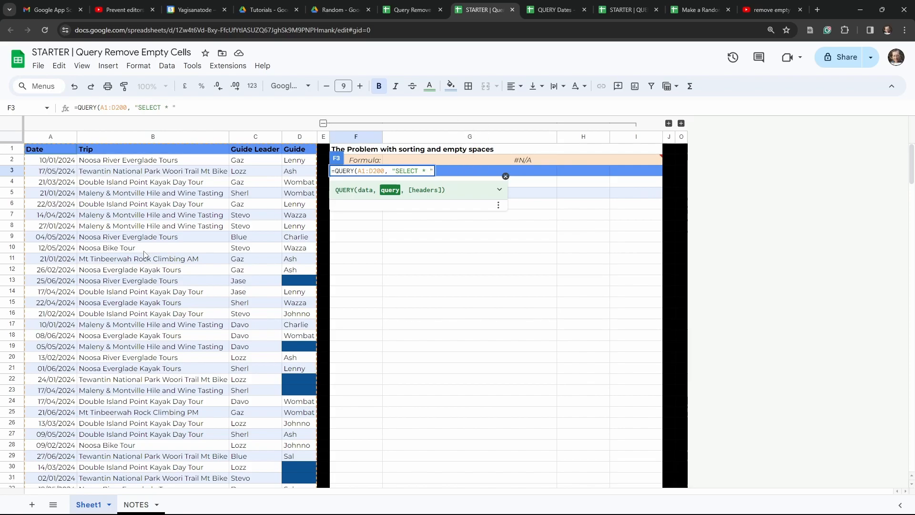
pyautogui.write('ORDER BY')
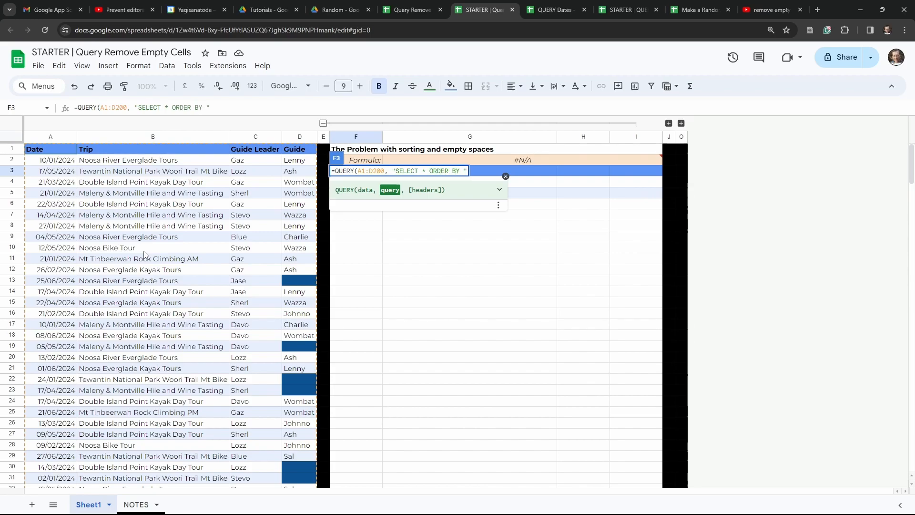
pyautogui.write('A')
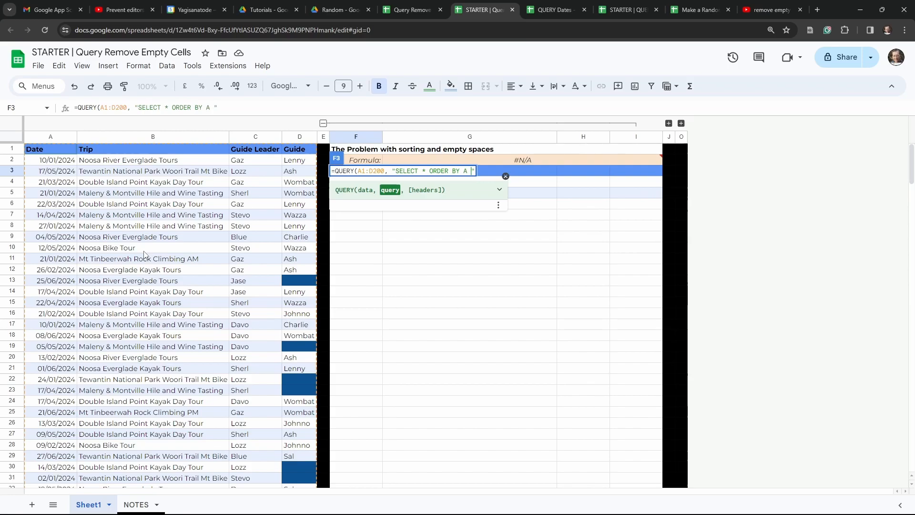
pyautogui.write('ASC')
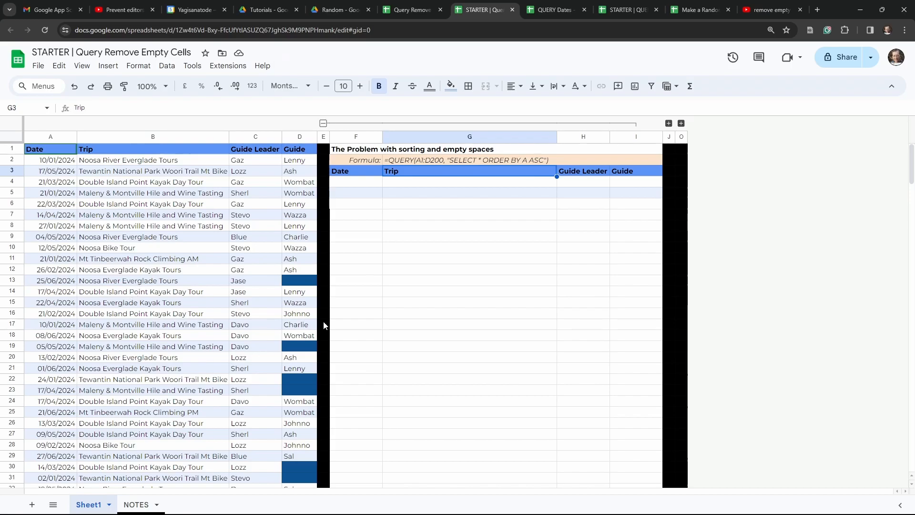
# Check where the sorted dates start, then expand columns K–N for 'Removing the empty spaces'.
pyautogui.scroll(-3)
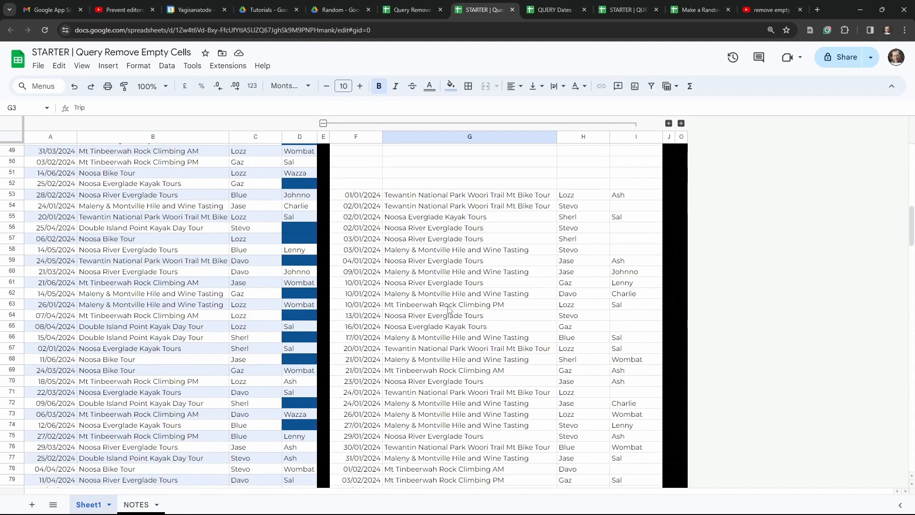
pyautogui.click(355, 194)
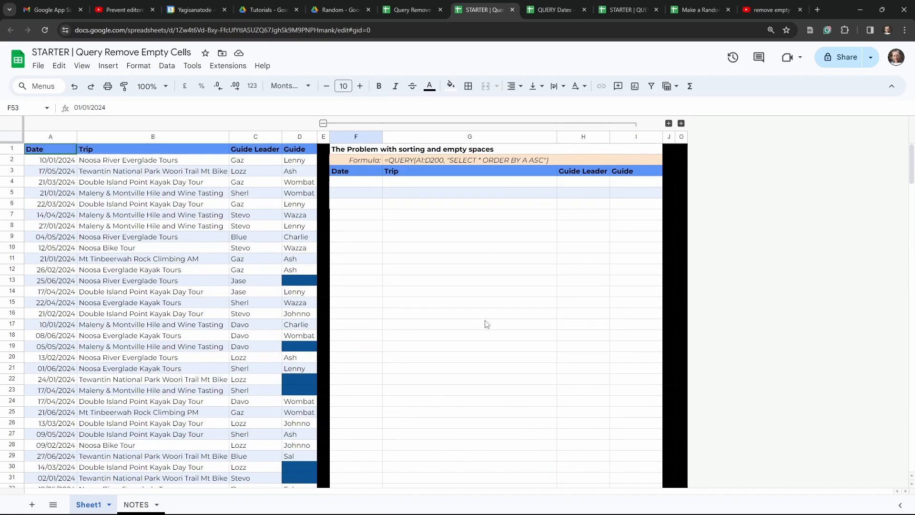
pyautogui.click(582, 214)
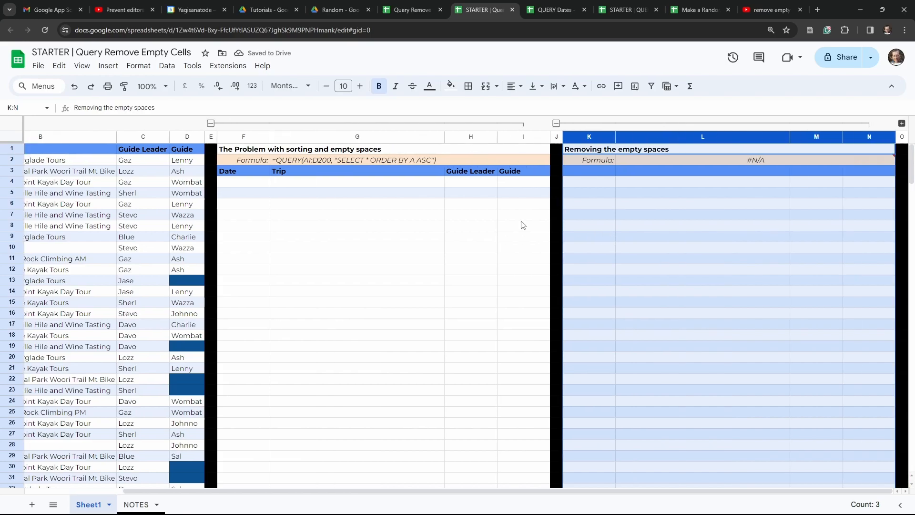
# Copy the date-sorting QUERY formula from F3 and select K3 for it.
pyautogui.click(242, 171)
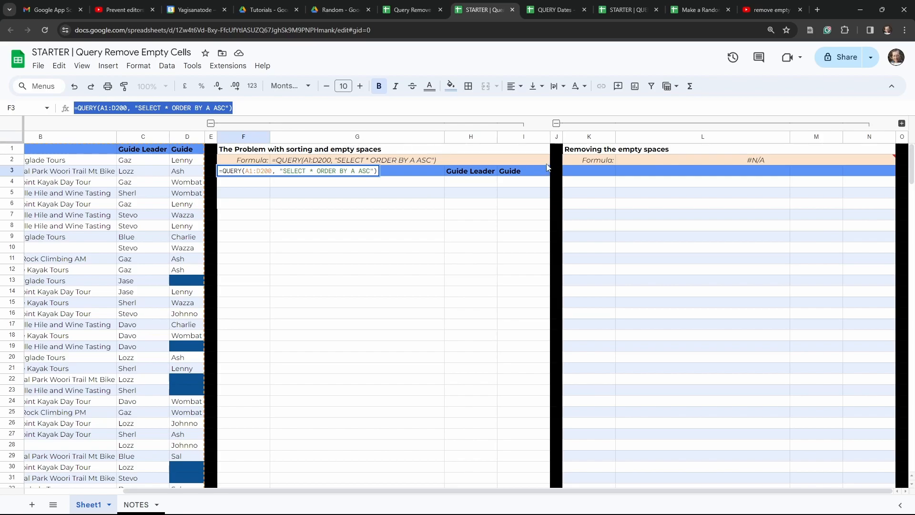
pyautogui.click(588, 176)
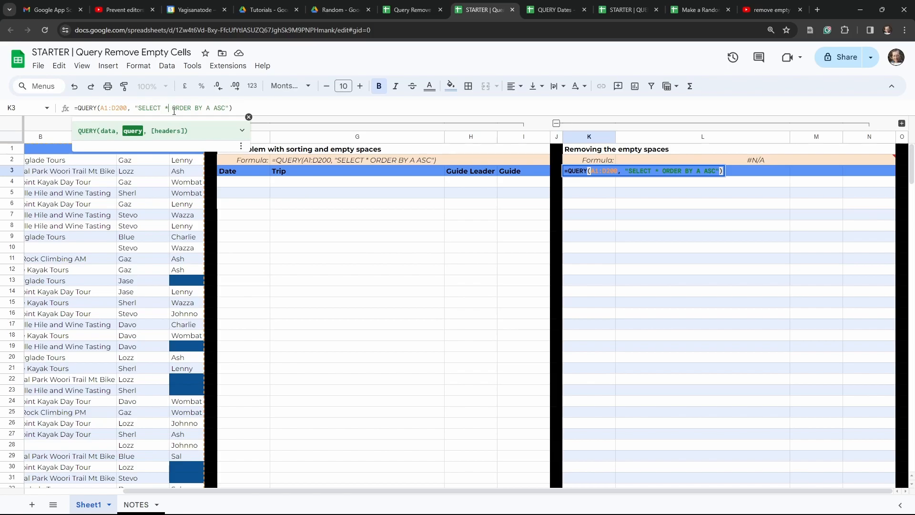
# Add WHERE A IS NOT NULL before ORDER BY A ASC in the K3 query.
pyautogui.write('WHERE A IS NOT NULL')
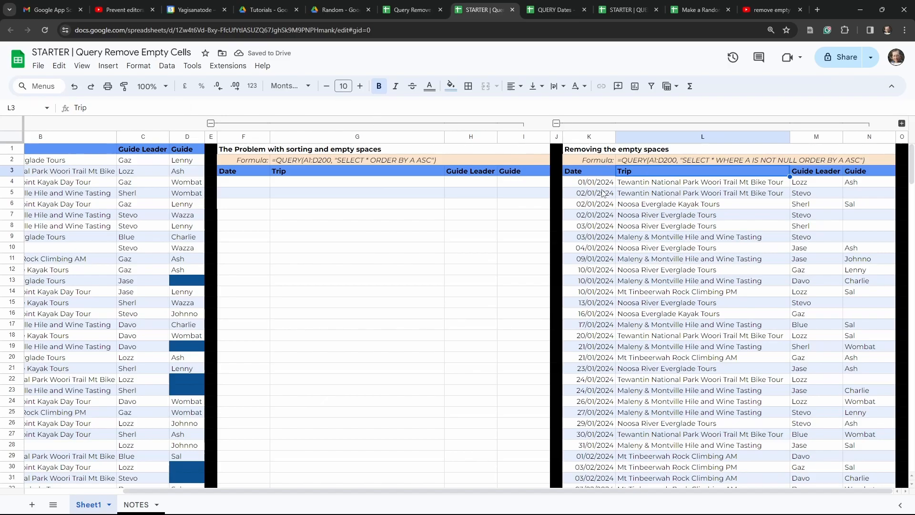
pyautogui.scroll(-3)
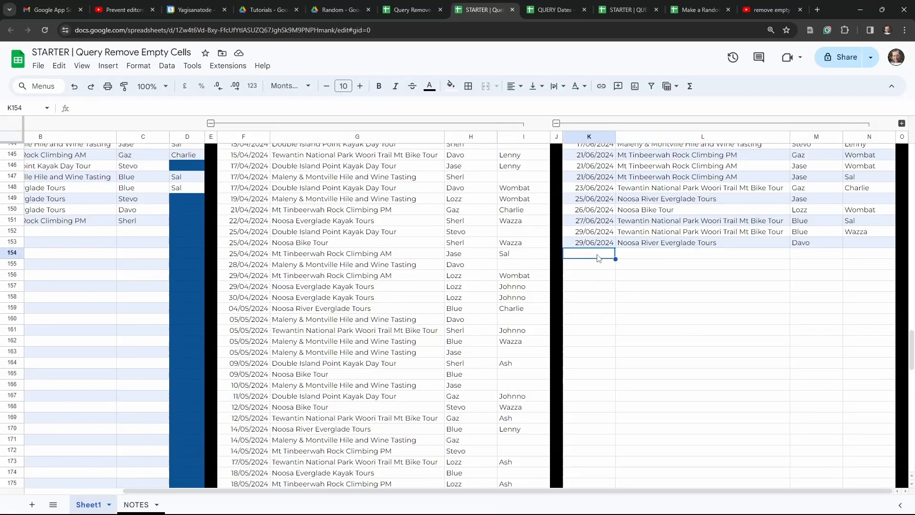
pyautogui.write('SDFSD')
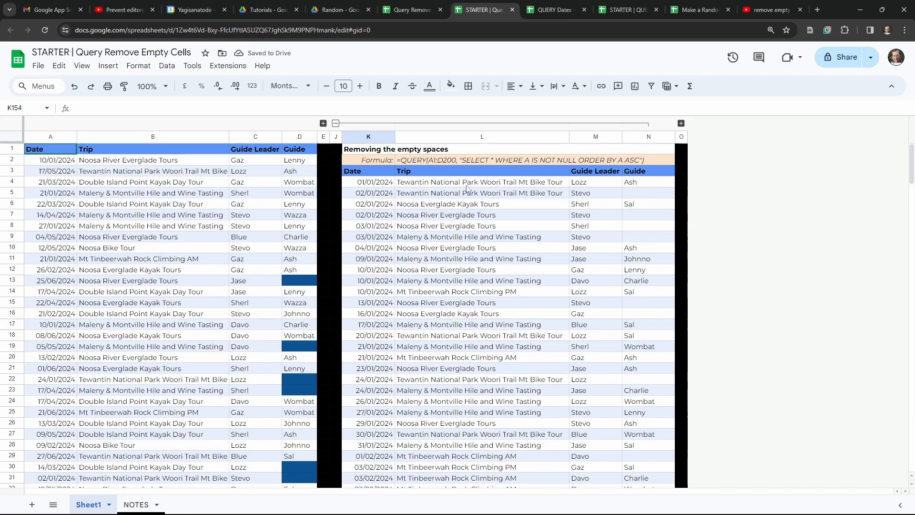
# Point out a source trip and its empty guide cell to show a missing guide.
pyautogui.click(153, 280)
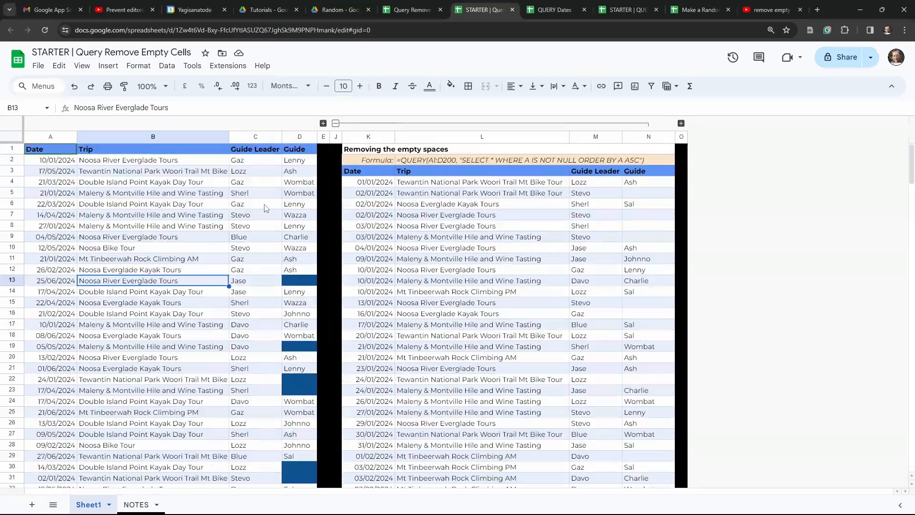
pyautogui.click(299, 281)
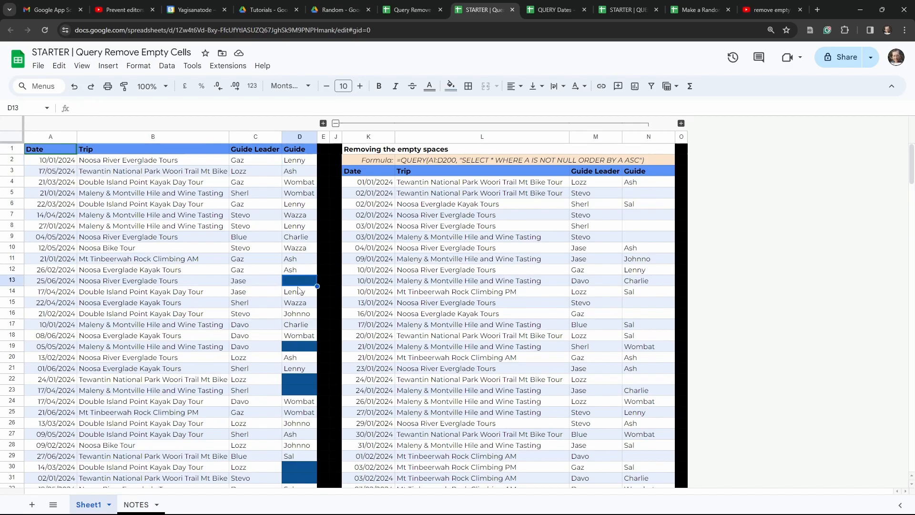
pyautogui.click(299, 335)
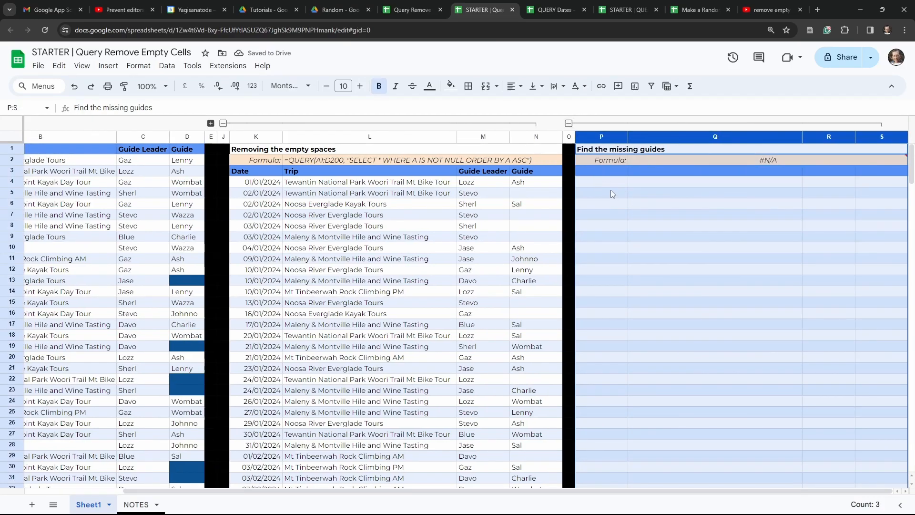
# In P3, start the QUERY formula on A1:D200 with SELECT *.
pyautogui.click(601, 171)
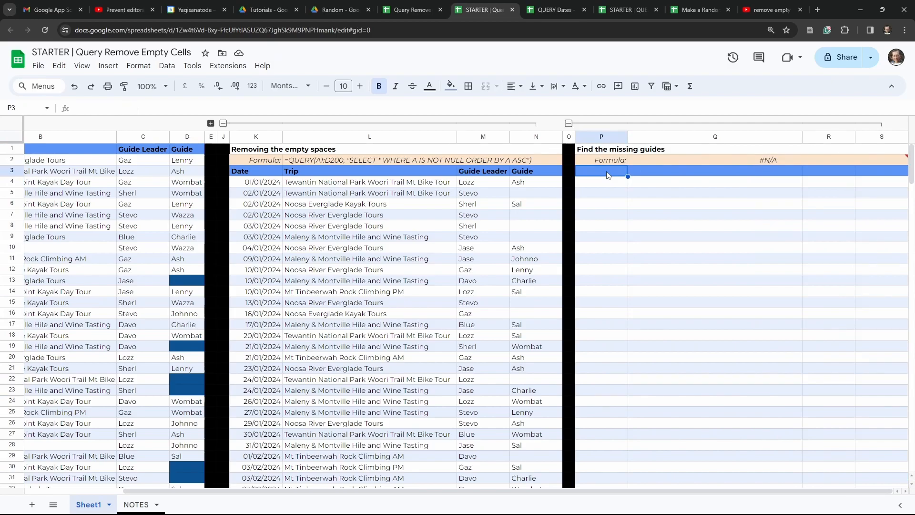
pyautogui.write('=')
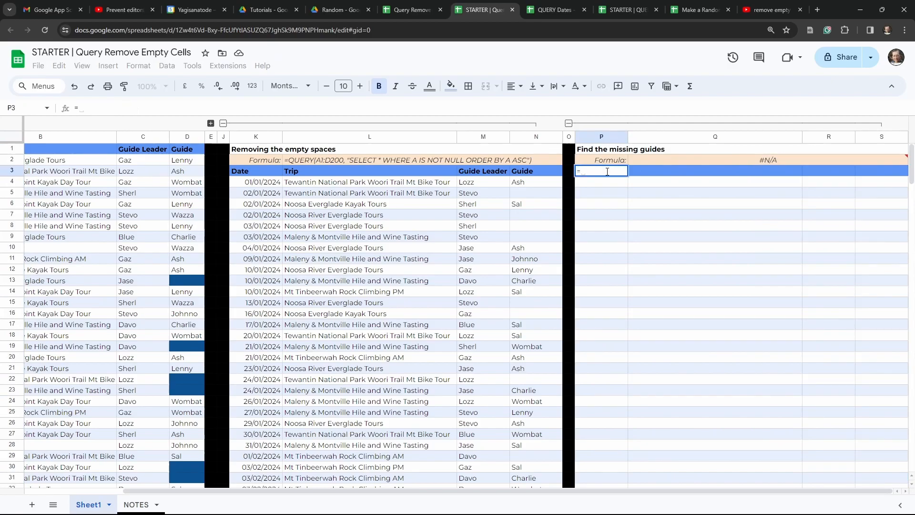
pyautogui.write('QUERY(A1:D200')
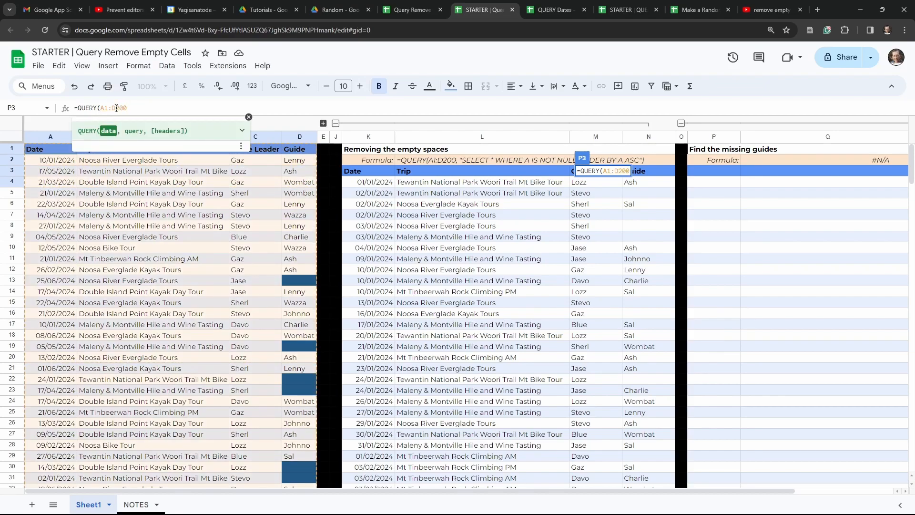
pyautogui.write(', "")')
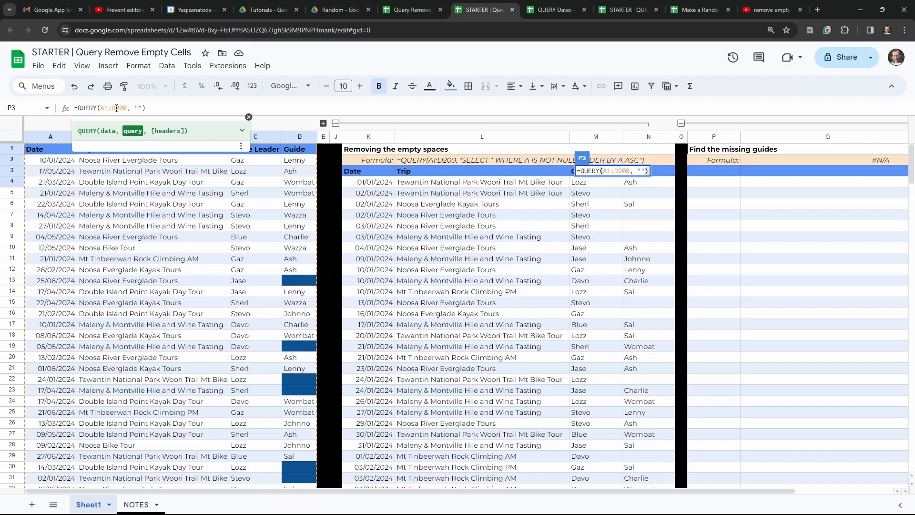
pyautogui.write('SELECT')
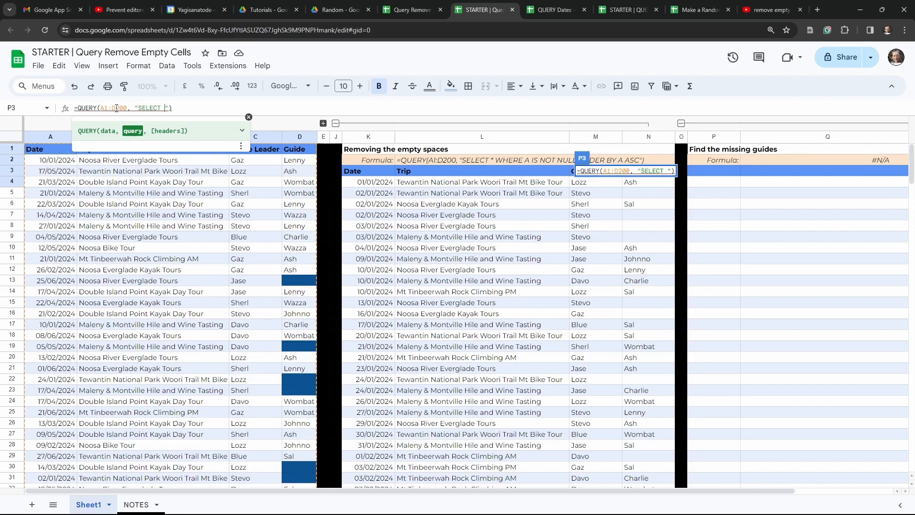
pyautogui.write('*')
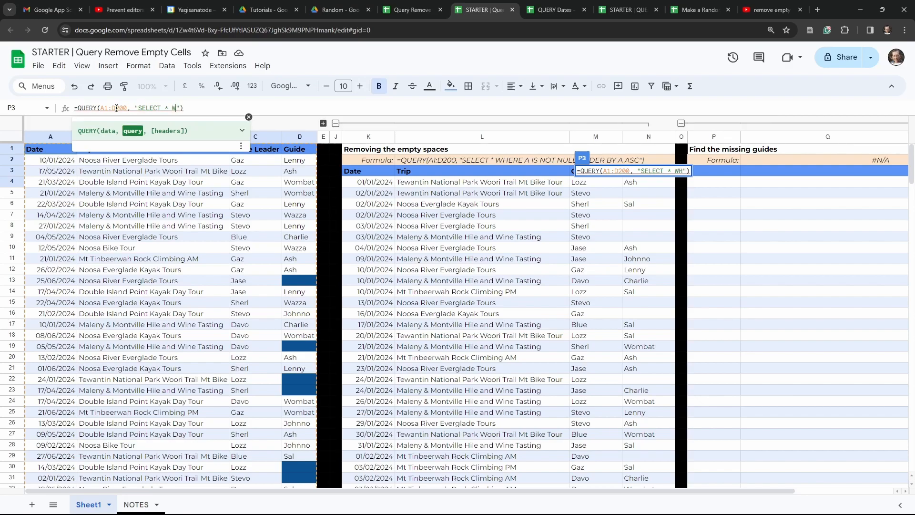
# Fix a typo and add WHERE D IS NULL ORDER BY A to the query.
pyautogui.press('BackSpace')
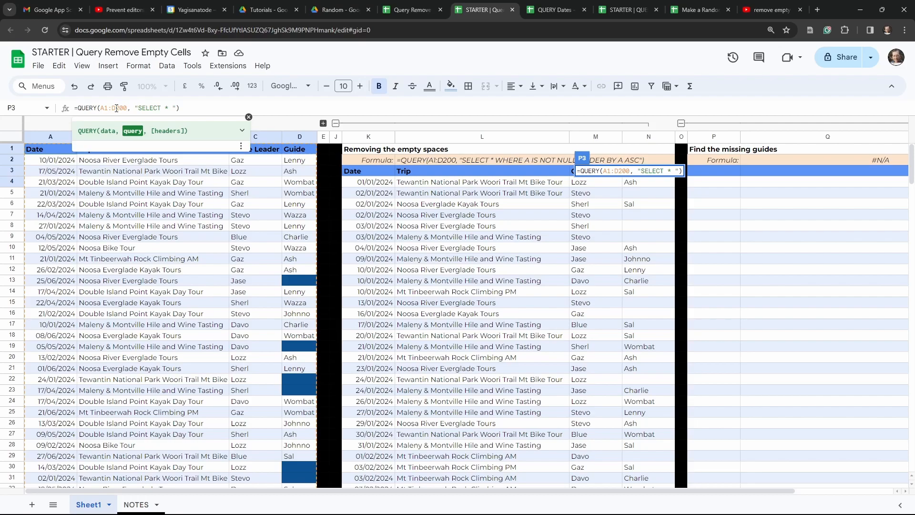
pyautogui.write('WHE')
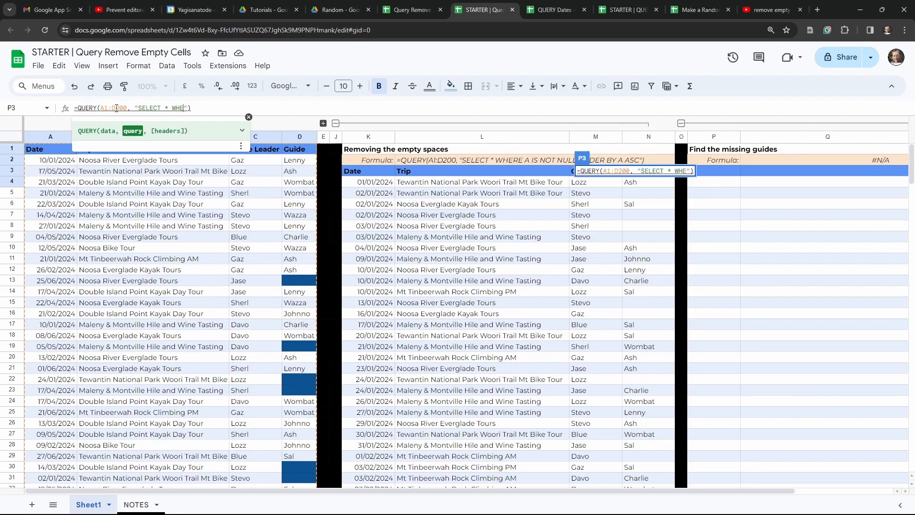
pyautogui.write('D')
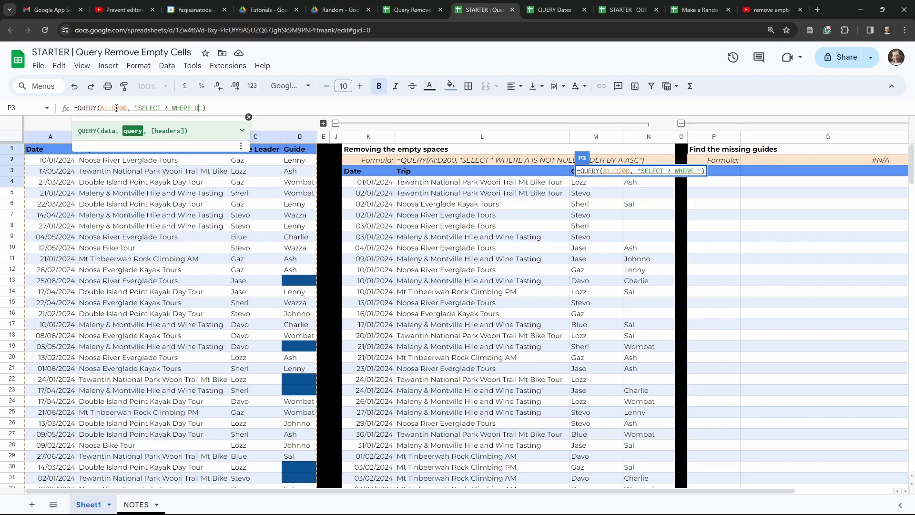
pyautogui.write('IS NULL')
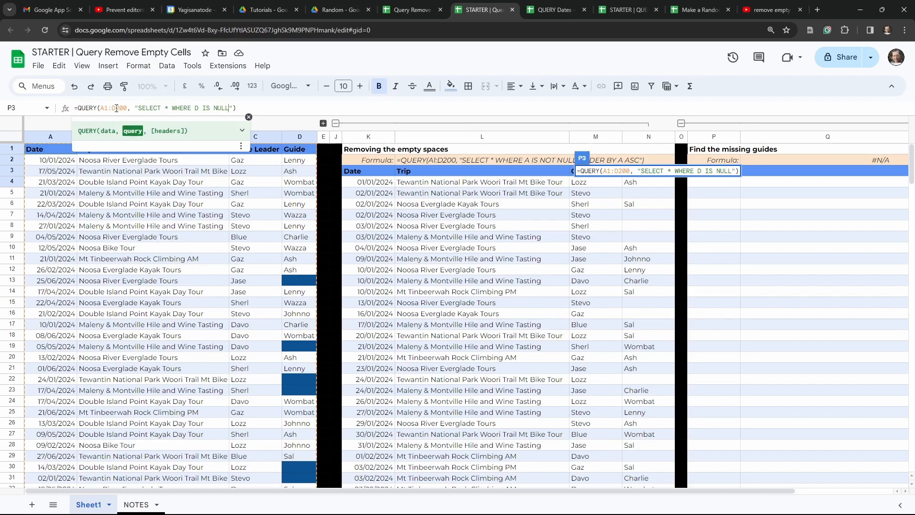
pyautogui.write('ORDER BY')
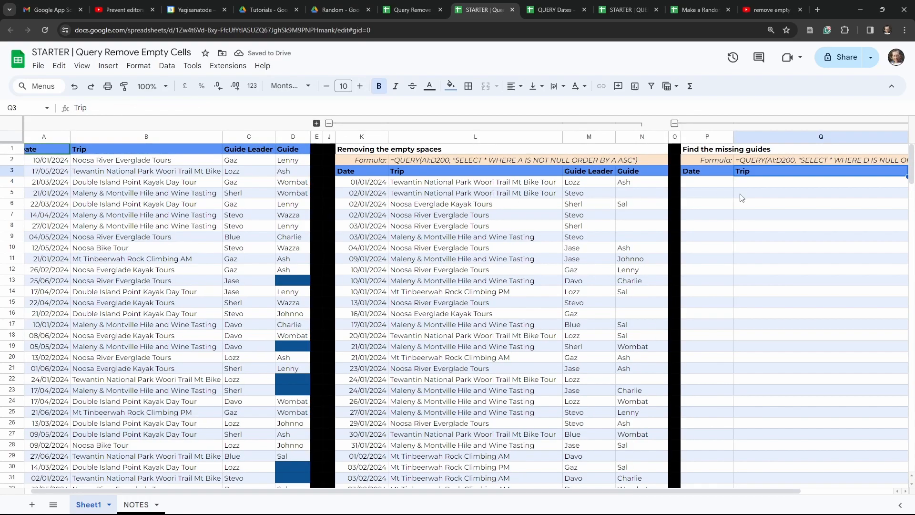
pyautogui.scroll(-3)
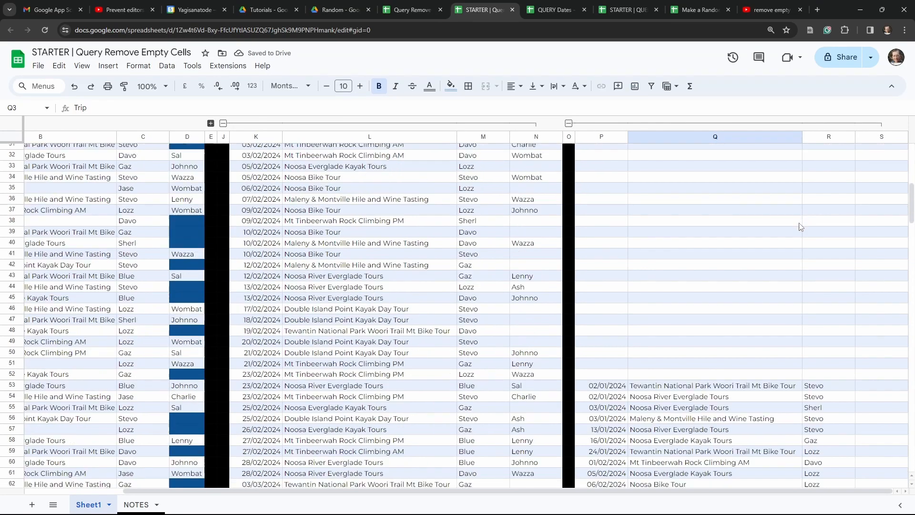
pyautogui.scroll(-3)
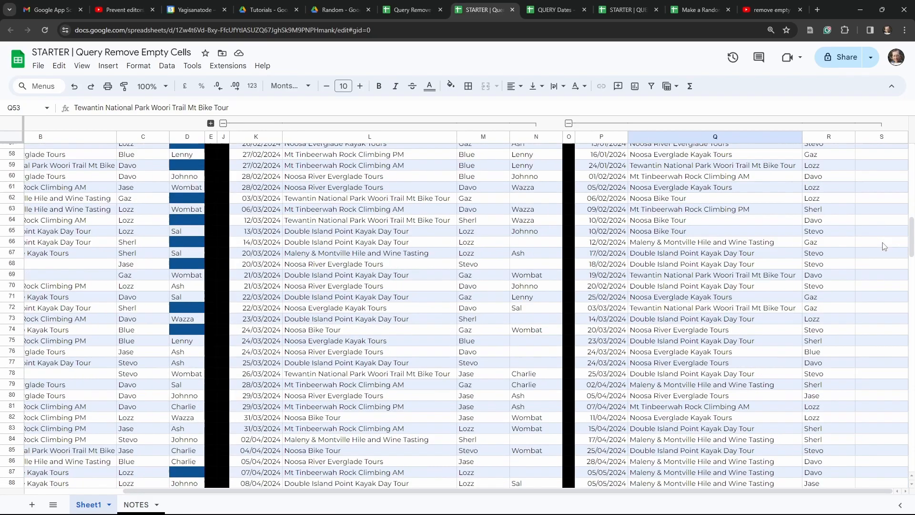
pyautogui.scroll(3)
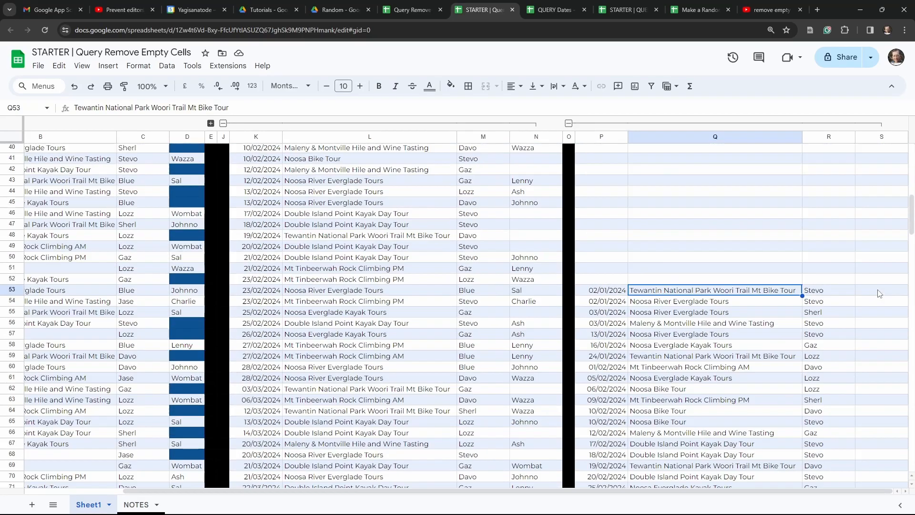
pyautogui.scroll(3)
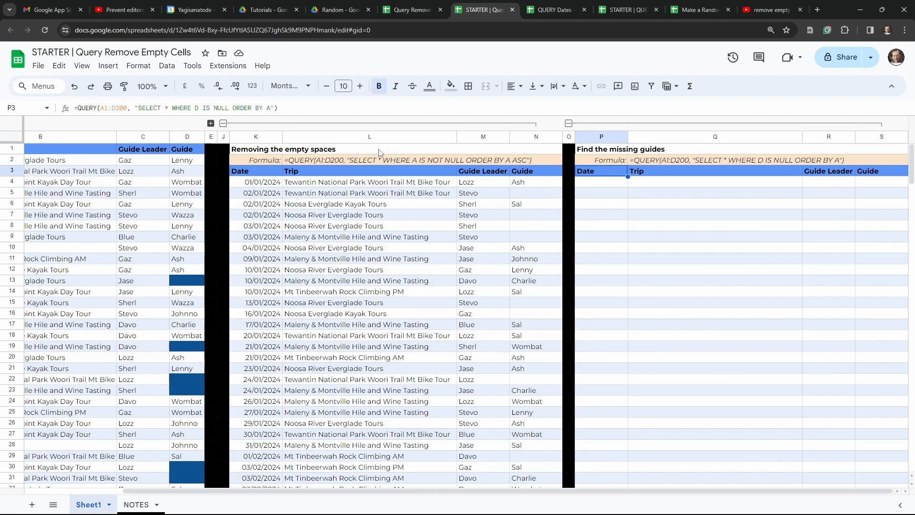
pyautogui.moveTo(223, 120)
pyautogui.write('A IS NOT NULL AND ')
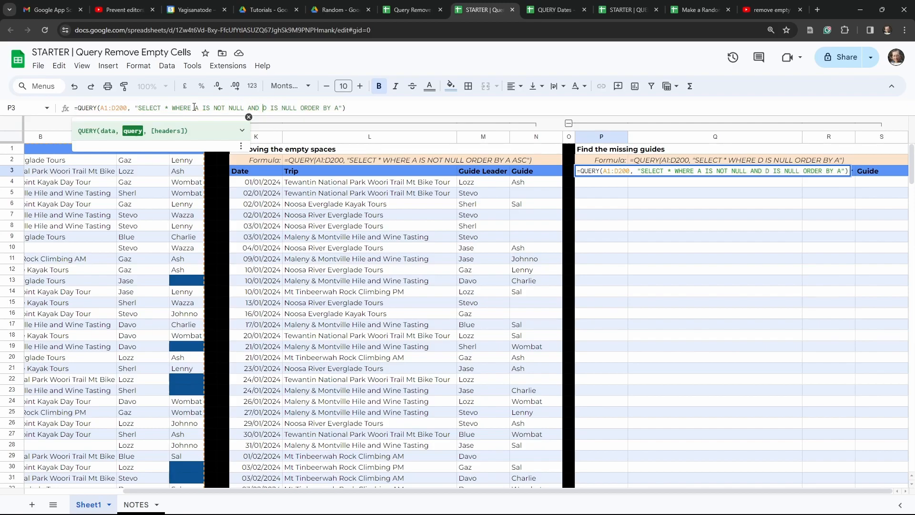
# Confirm the P3 query with A IS NOT NULL AND D IS NULL, then scroll through results.
pyautogui.press('Enter')
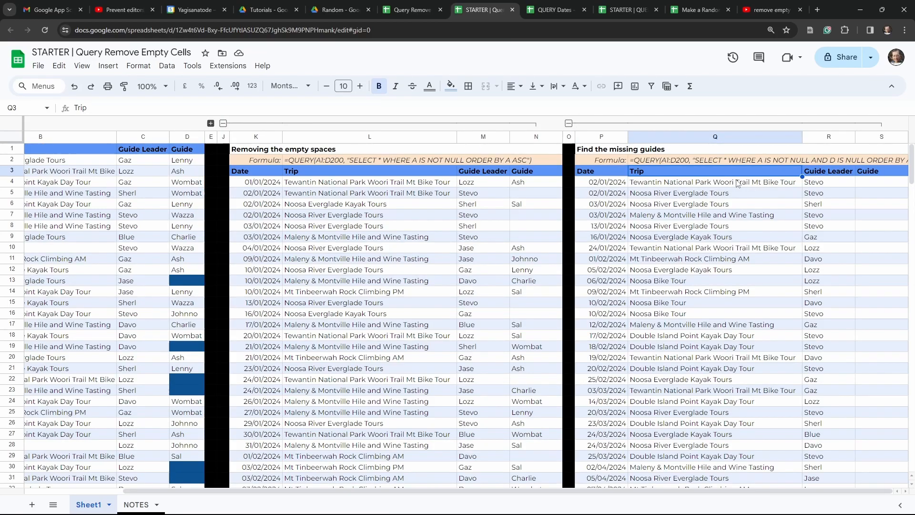
pyautogui.scroll(-3)
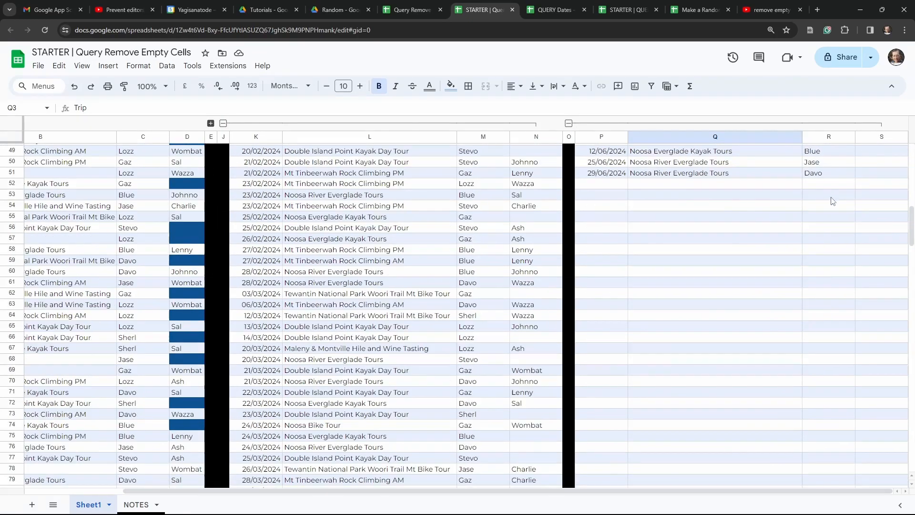